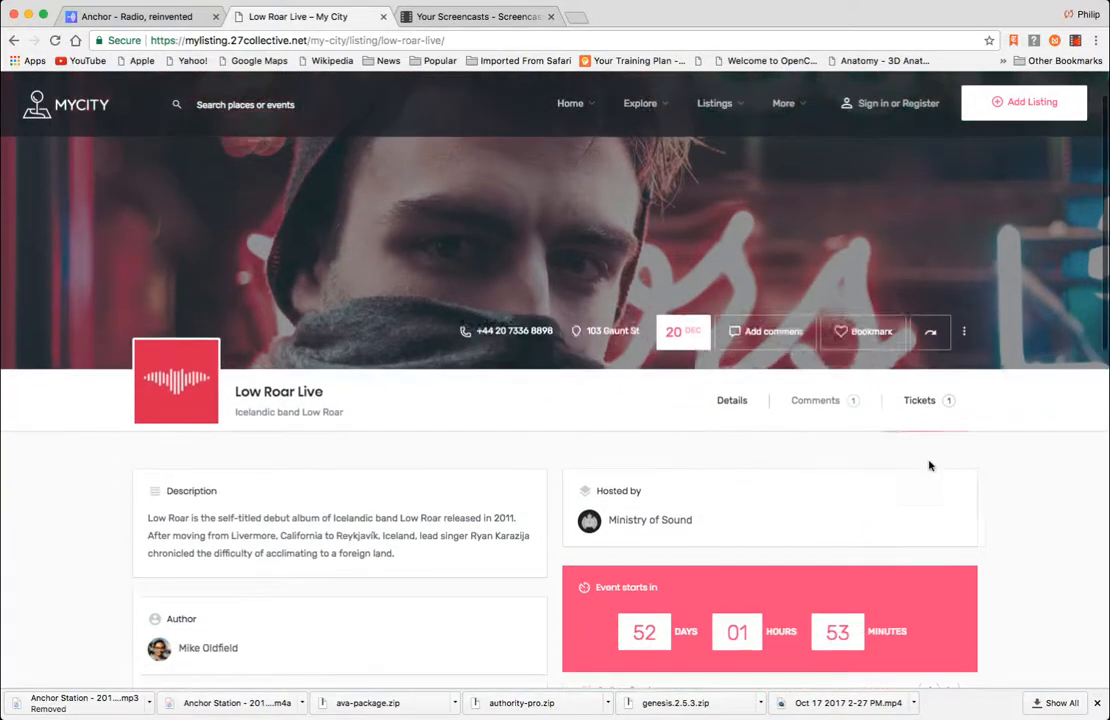
# - Open the 'Buy tickets for this event' product from the Low Roar Live Tickets tab
pyautogui.click(918, 400)
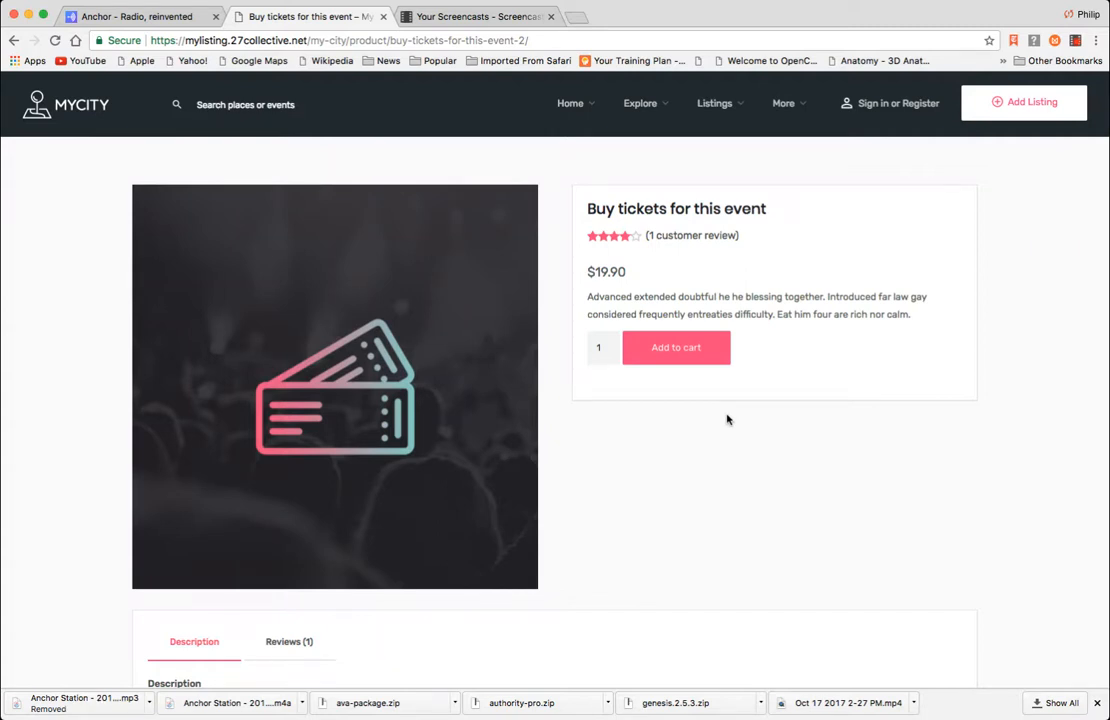
pyautogui.moveTo(596, 392)
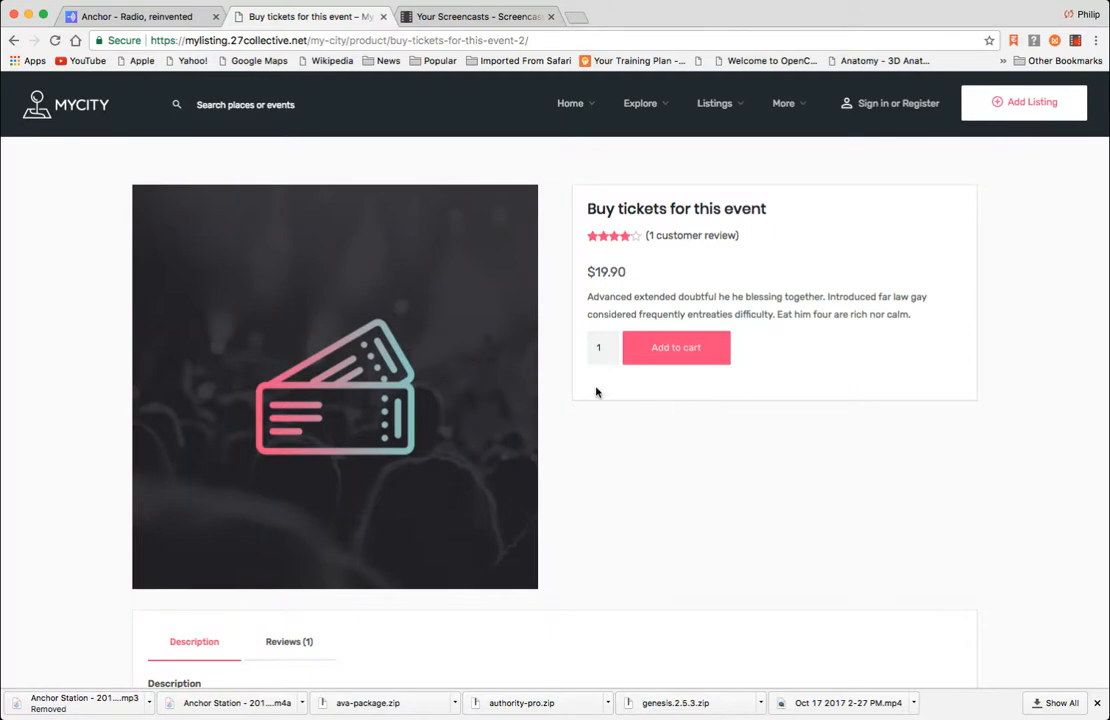
pyautogui.moveTo(570, 370)
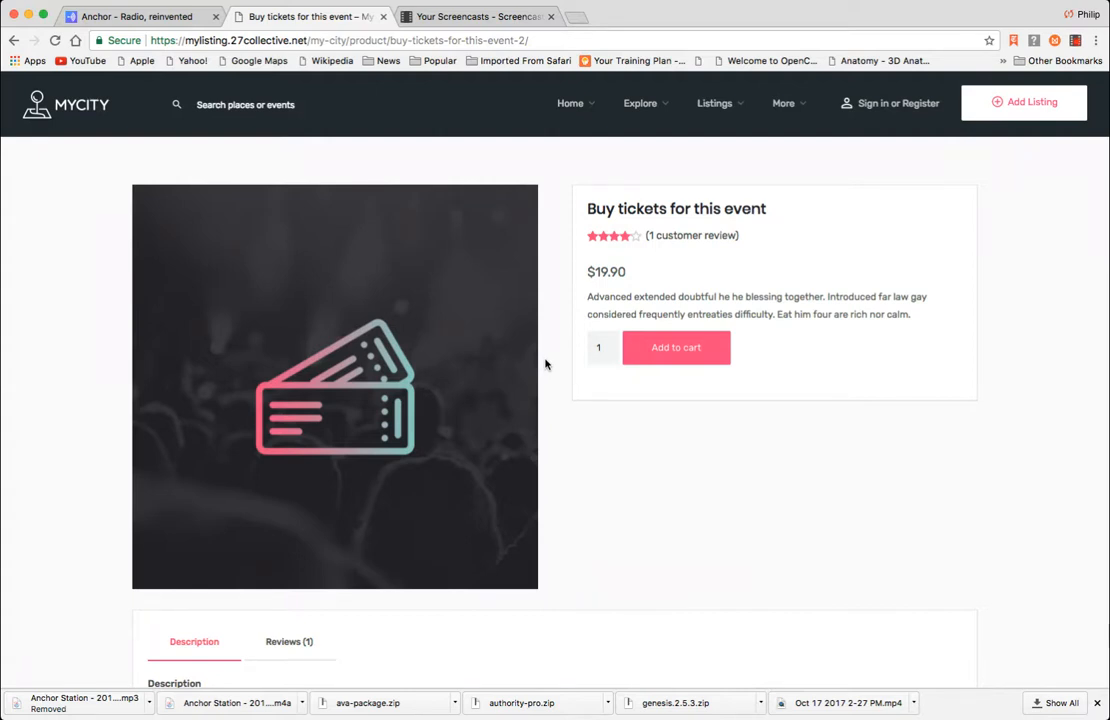
# - Add one $19.90 Low Roar Live ticket to the cart
pyautogui.click(676, 347)
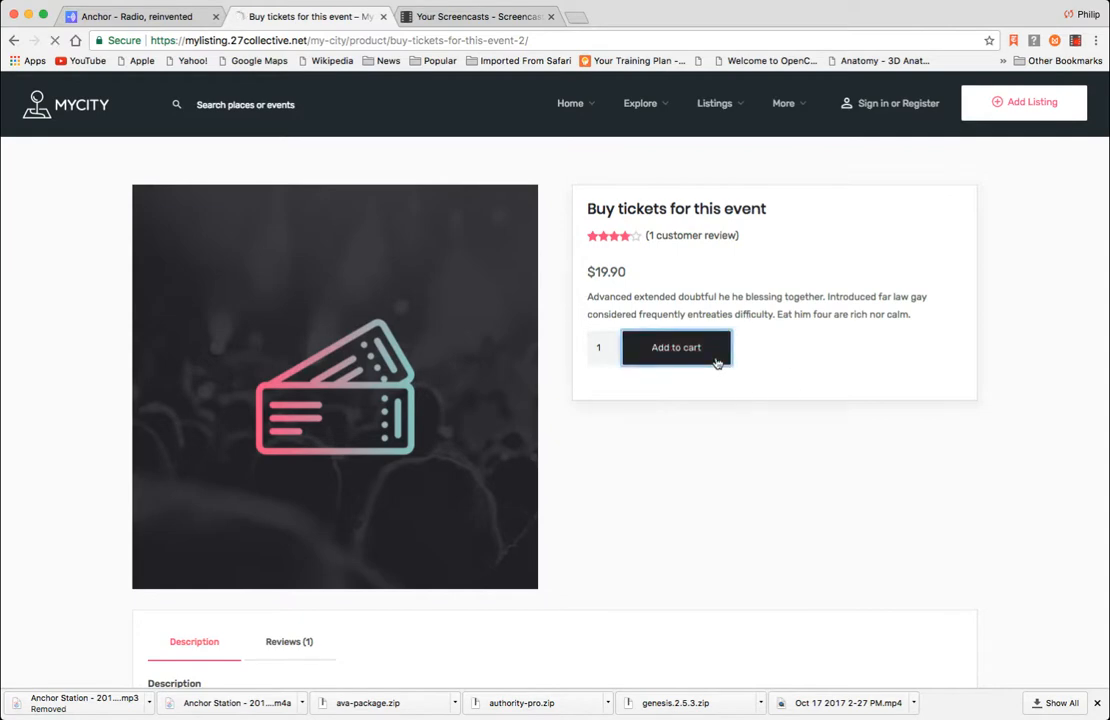
pyautogui.click(676, 347)
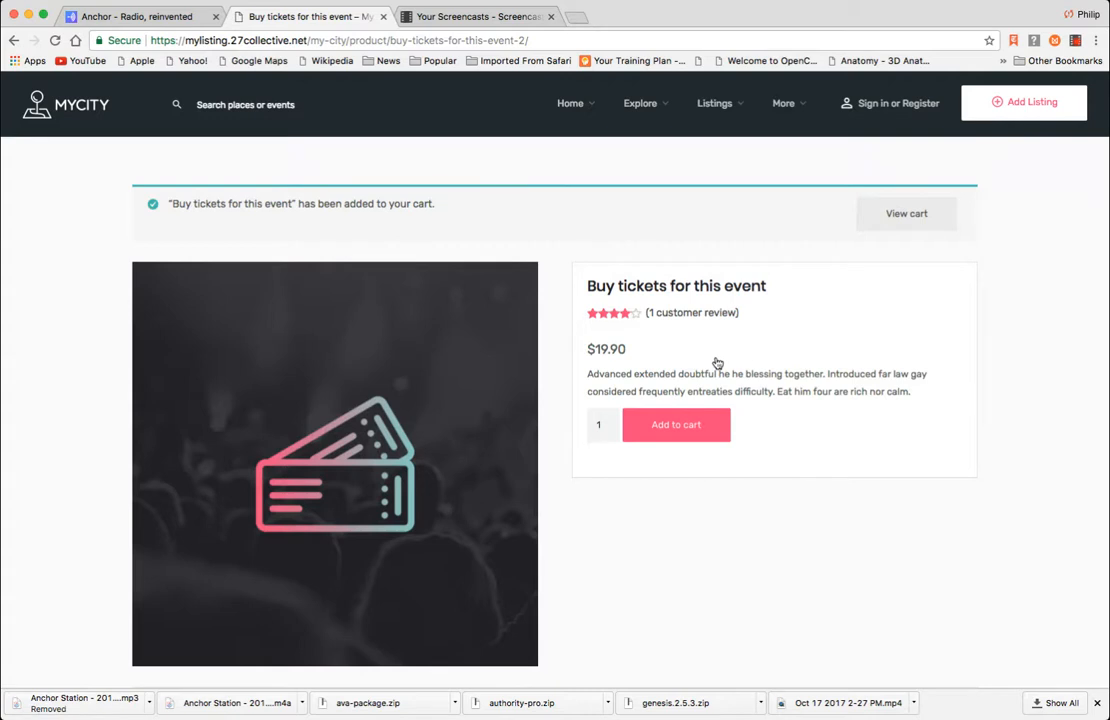
pyautogui.moveTo(803, 490)
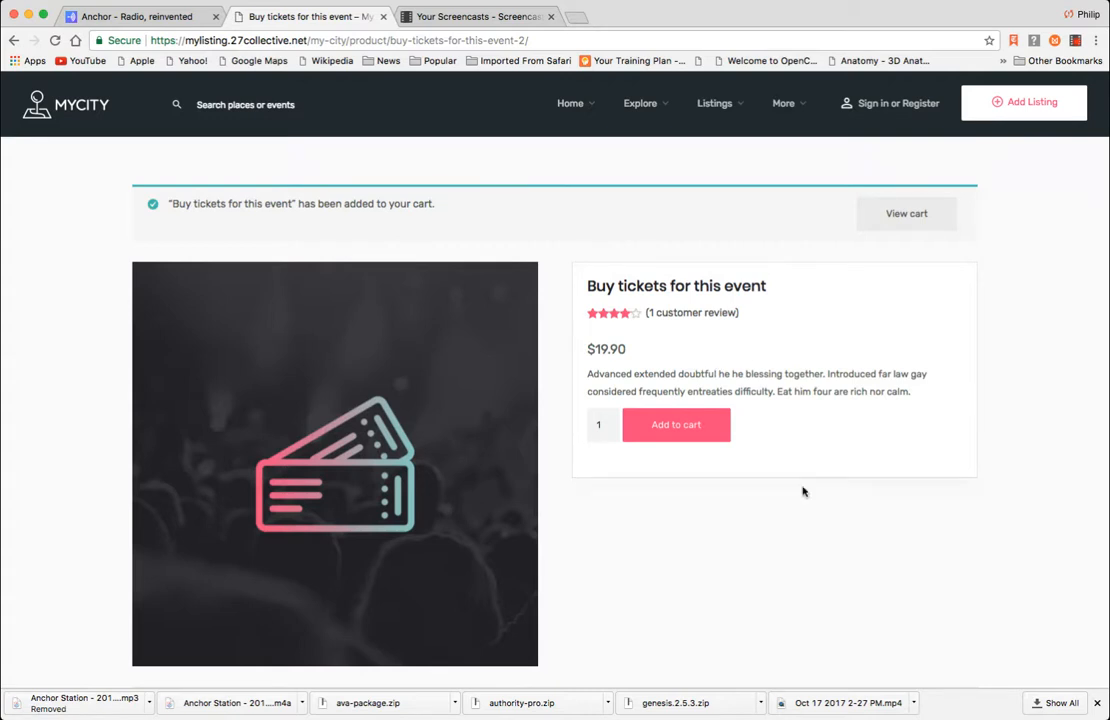
pyautogui.moveTo(591, 546)
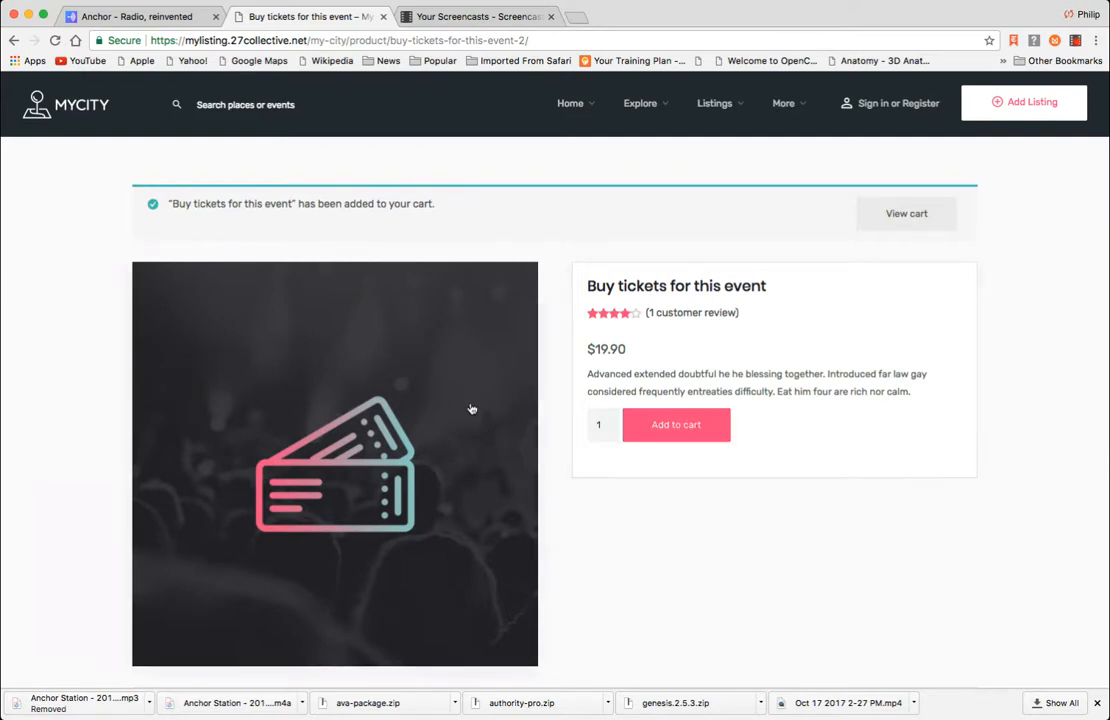
pyautogui.moveTo(900, 445)
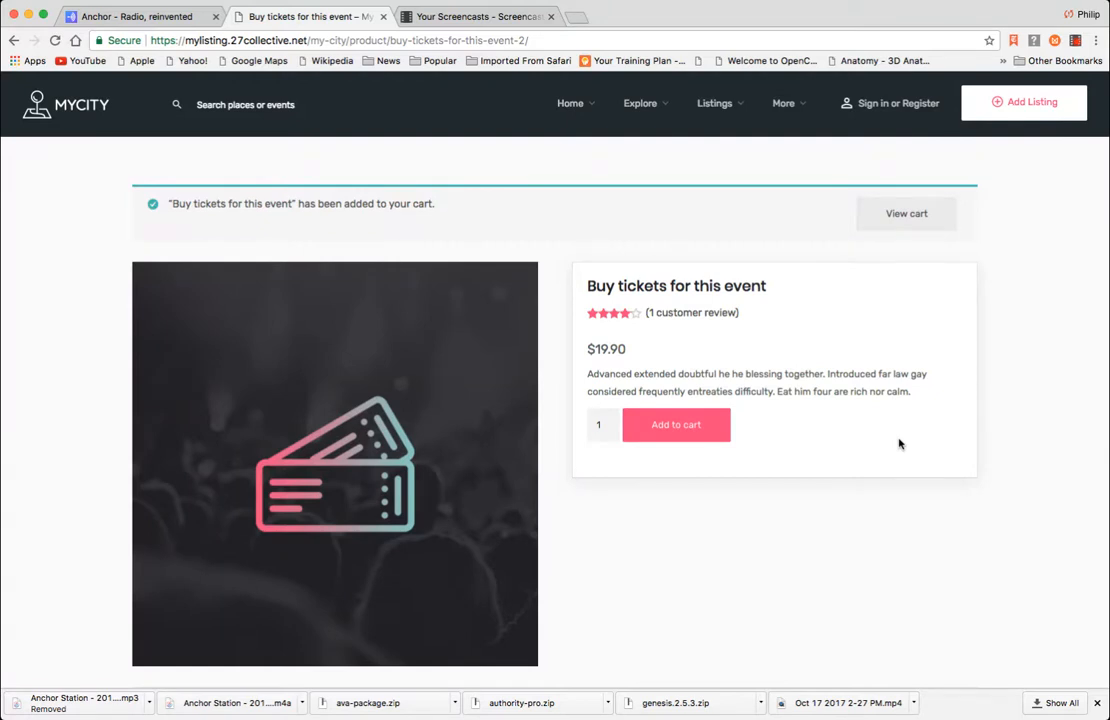
pyautogui.moveTo(424, 418)
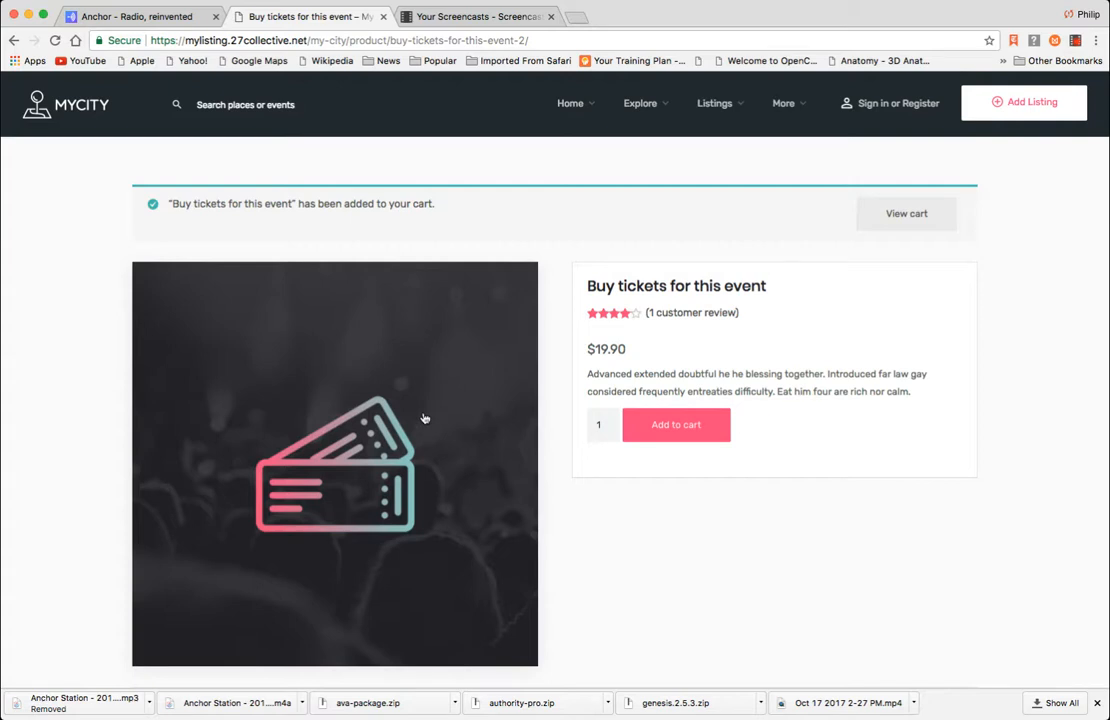
pyautogui.moveTo(676, 562)
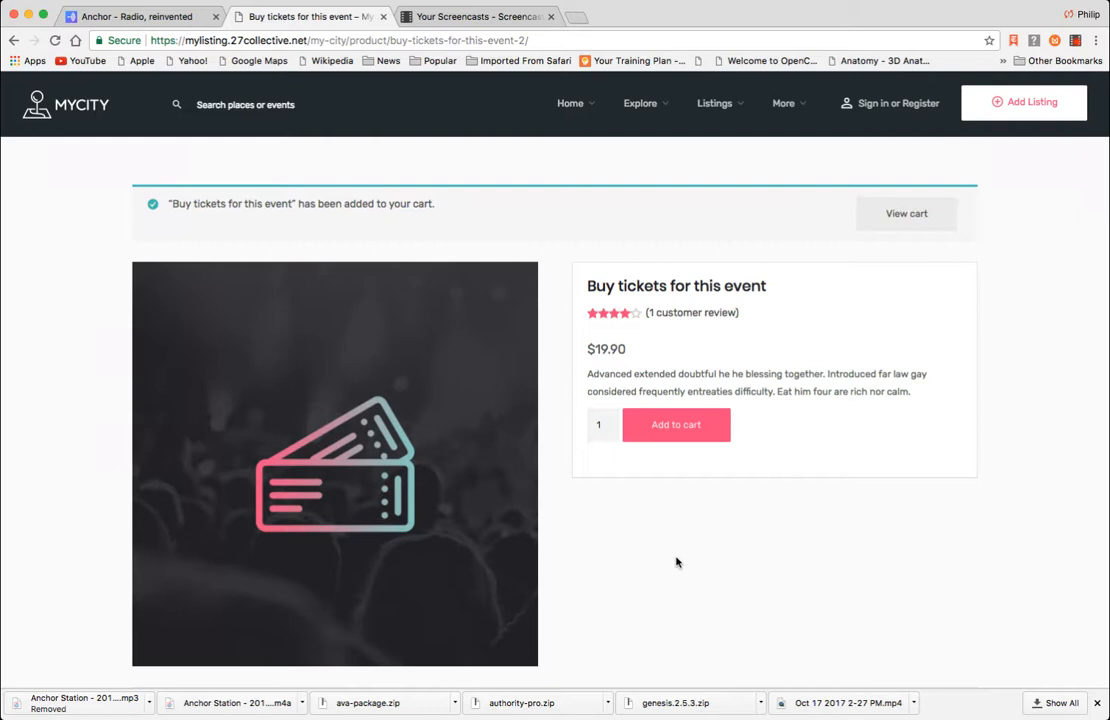
pyautogui.scroll(-3)
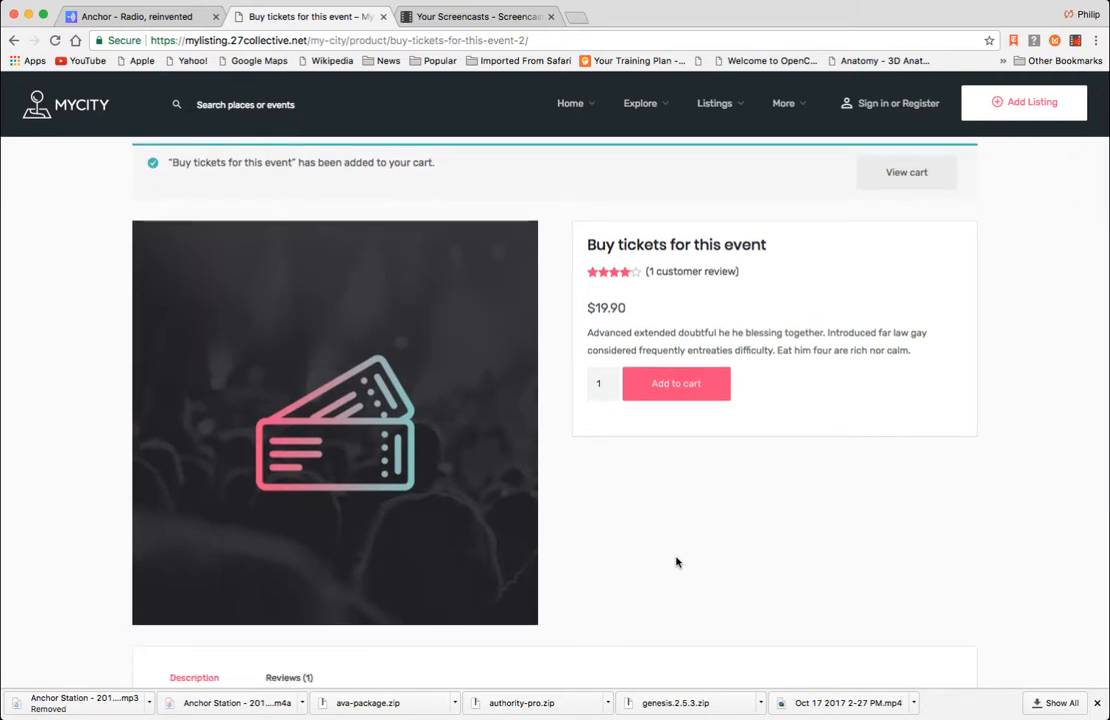
# - Return to the Low Roar Live listing and show its Tickets section with the $19.90 offer
pyautogui.click(714, 103)
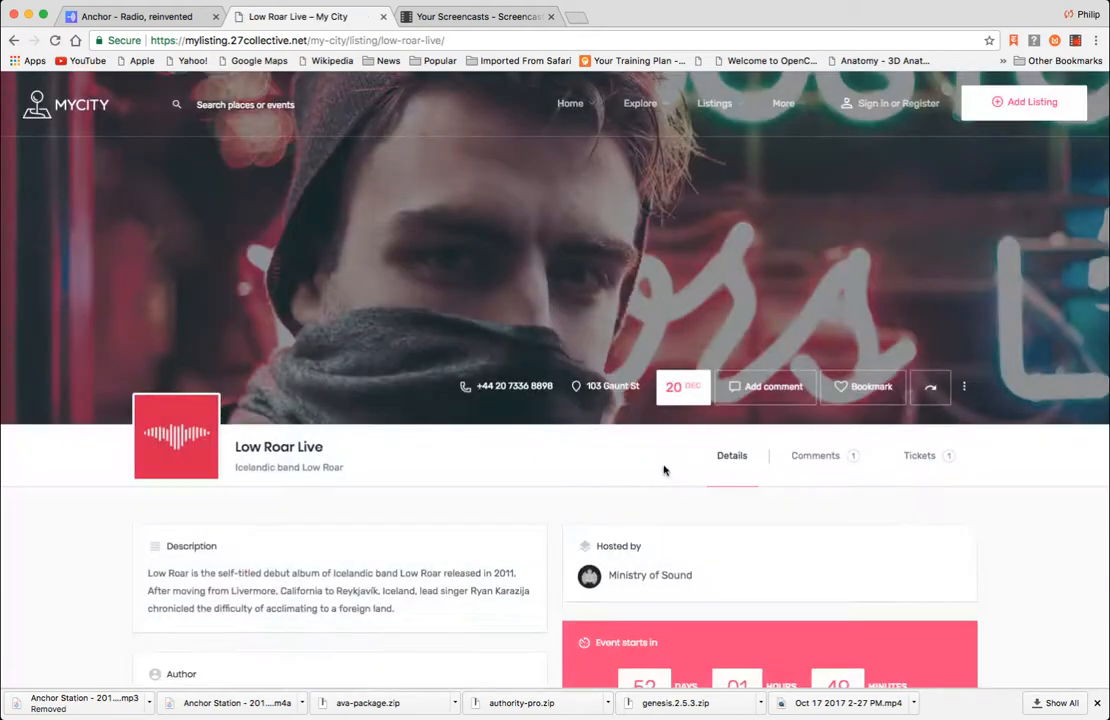
pyautogui.moveTo(570, 487)
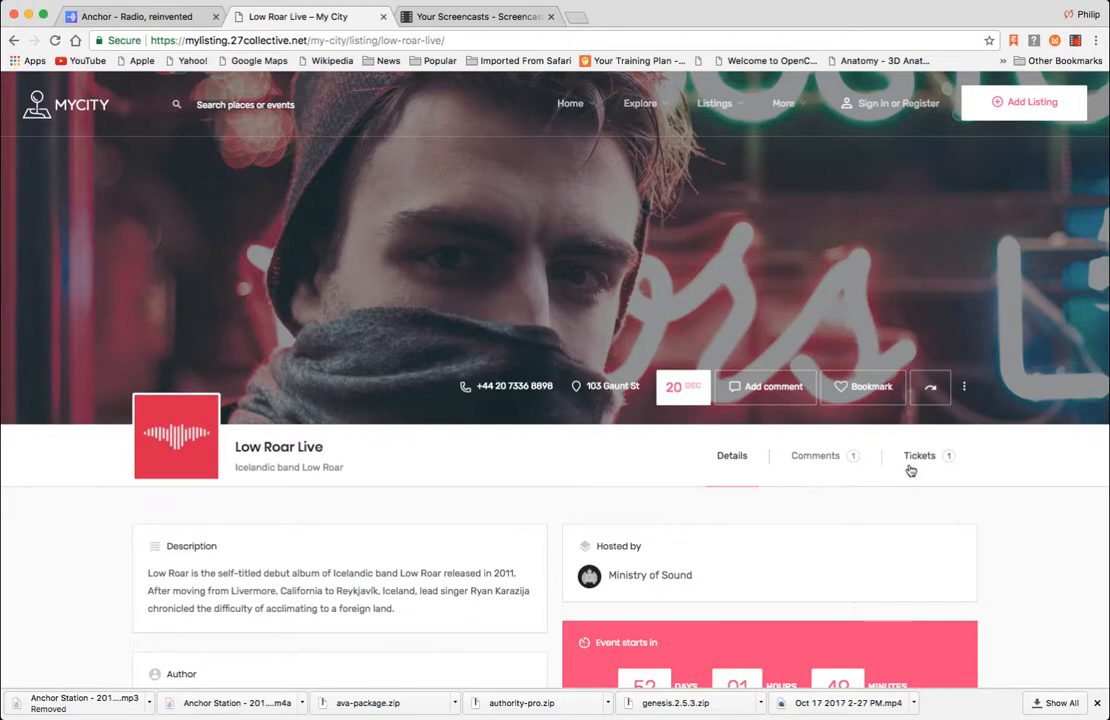
pyautogui.click(918, 455)
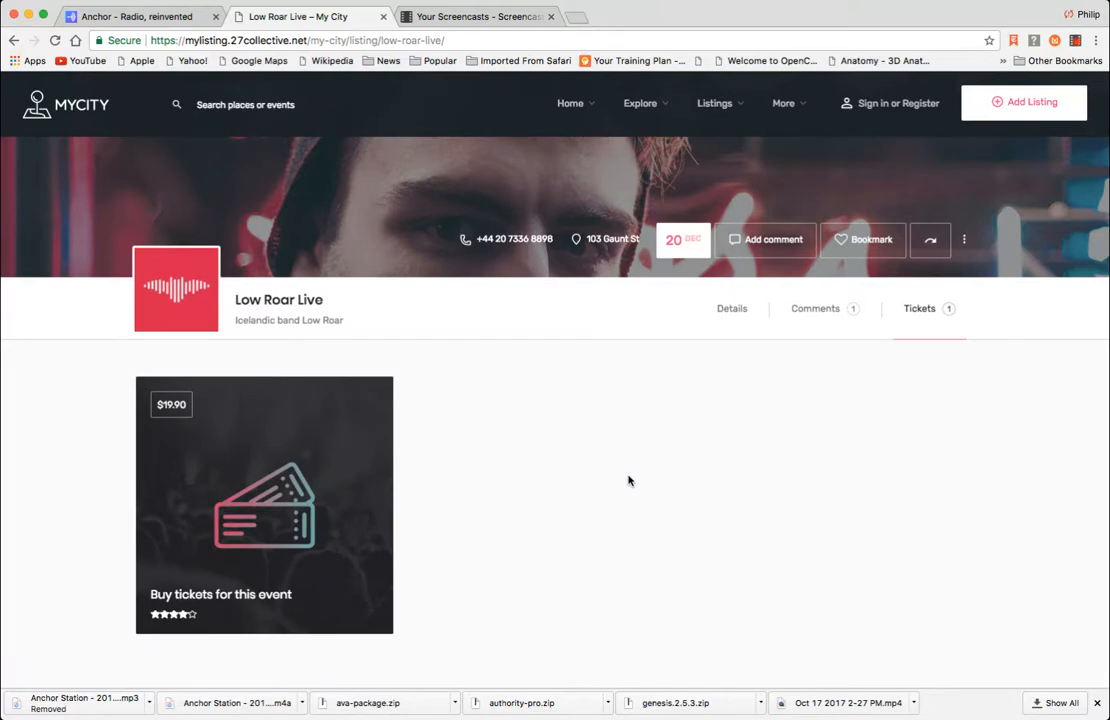
pyautogui.moveTo(680, 529)
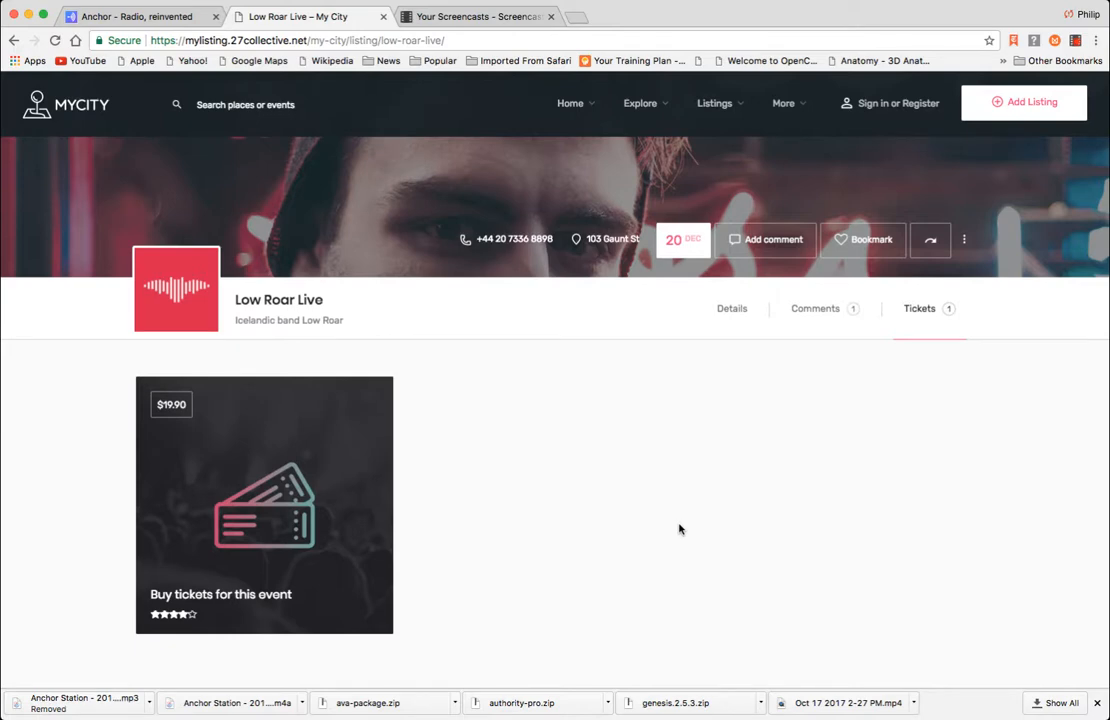
# - Navigate via the Explore menu to the main Explore places page
pyautogui.click(640, 103)
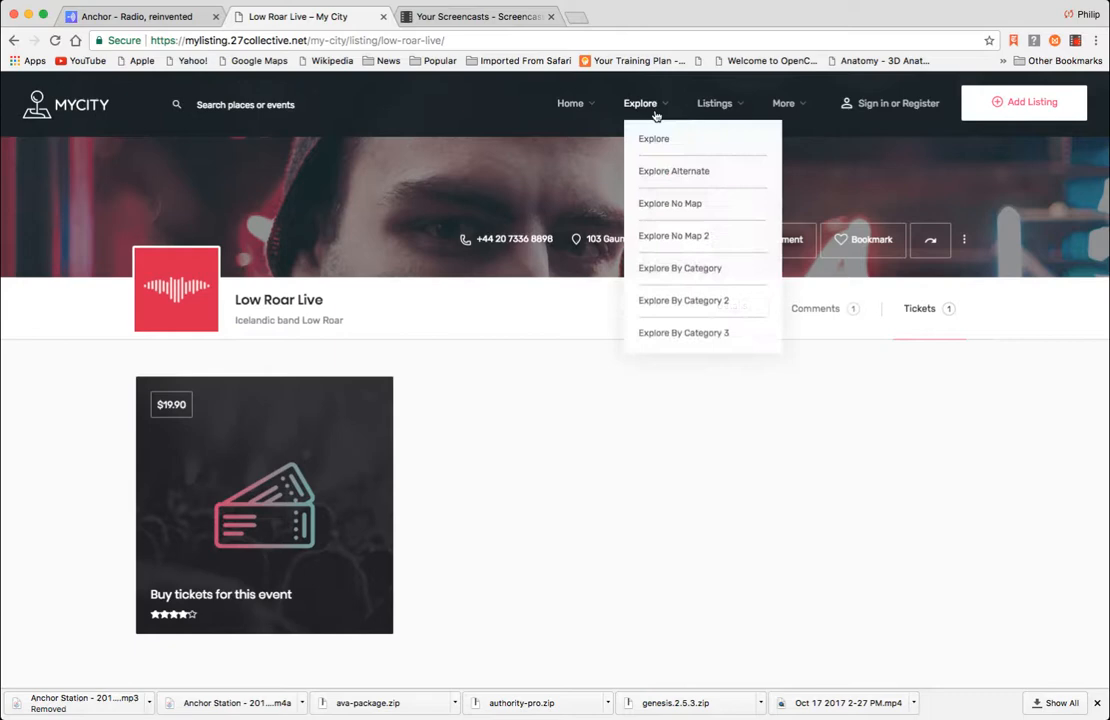
pyautogui.click(653, 138)
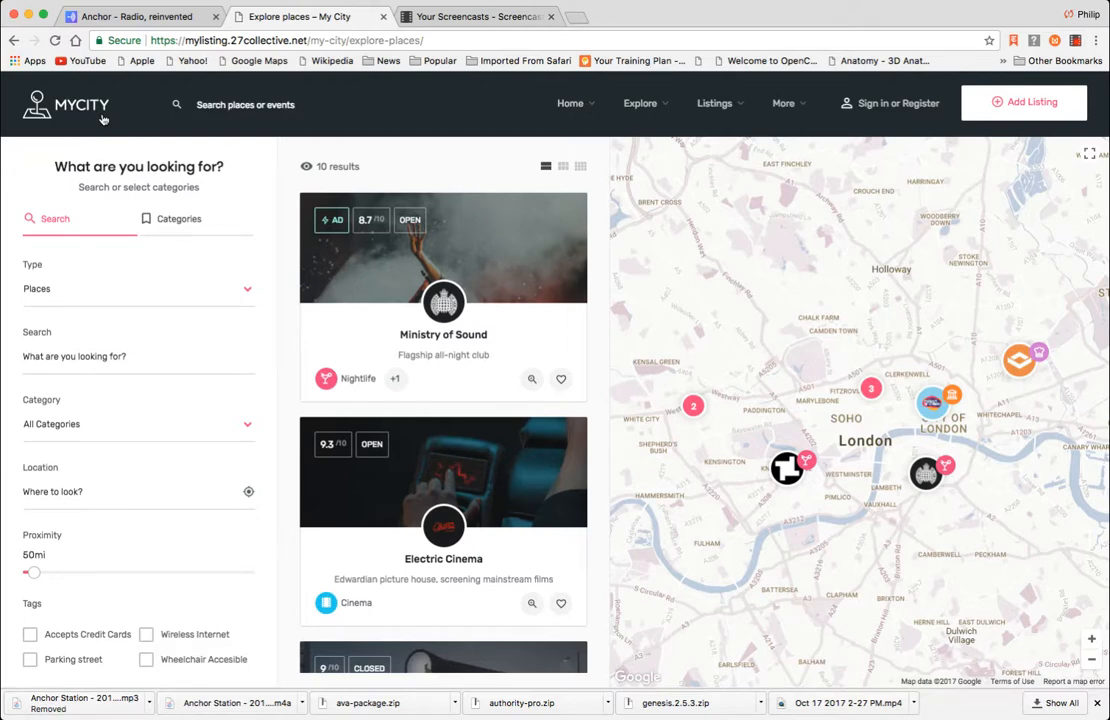
# - Preview the Home, Listings and More menus over the Explore places results
pyautogui.click(570, 103)
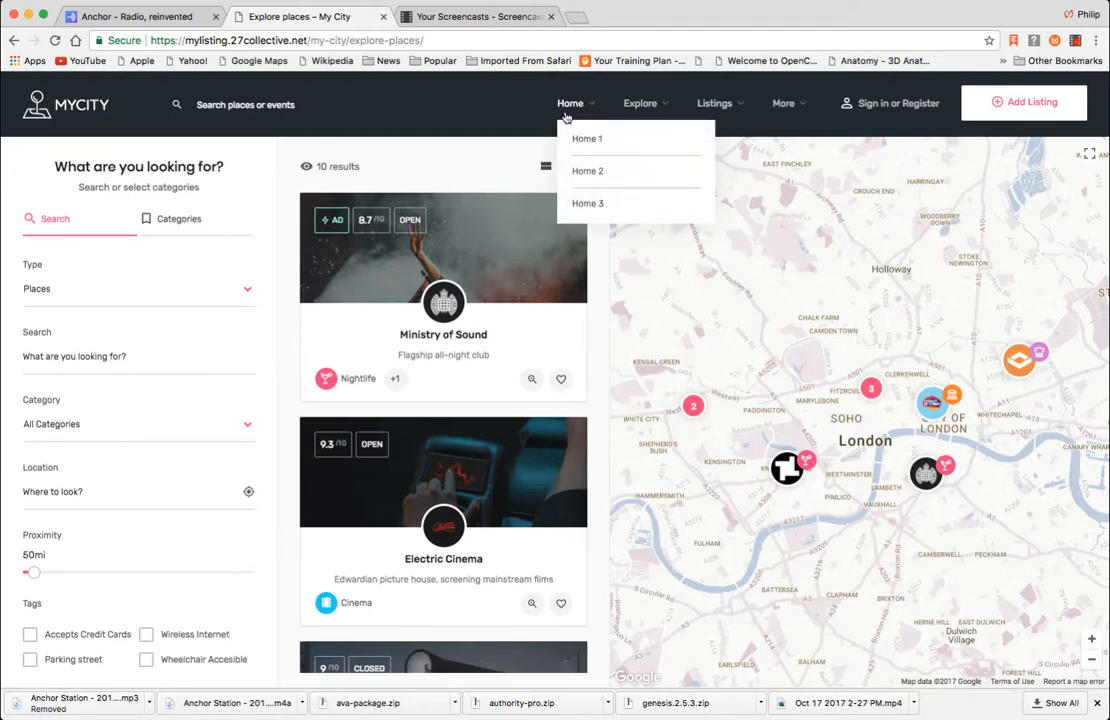
pyautogui.click(714, 103)
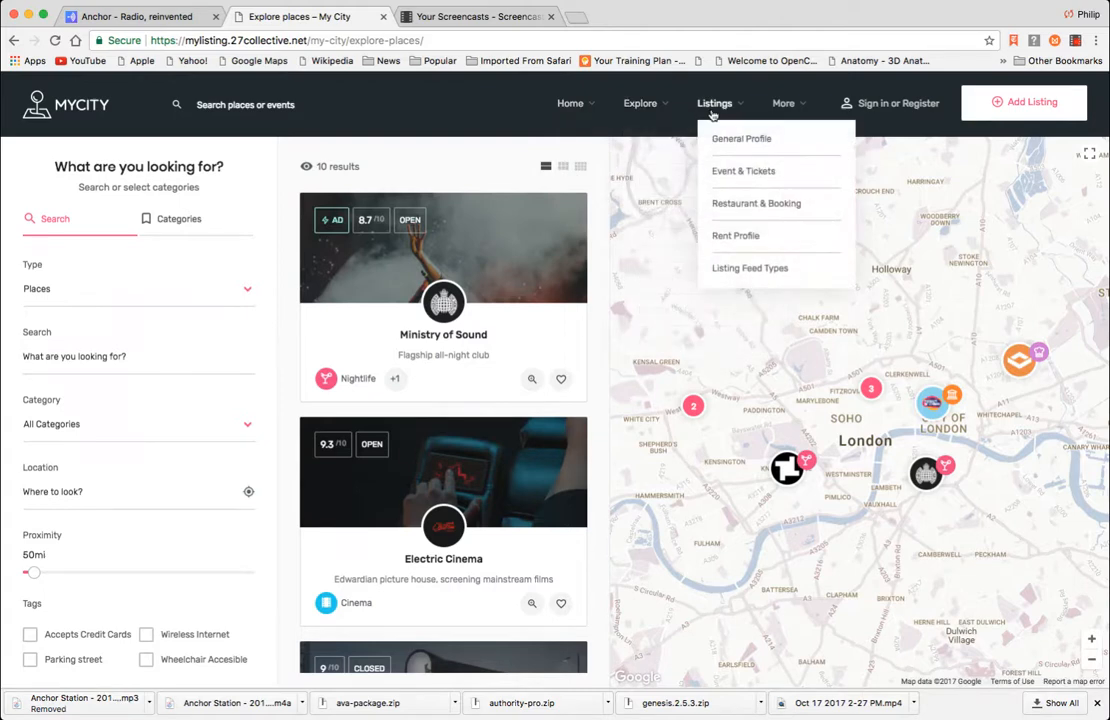
pyautogui.click(784, 103)
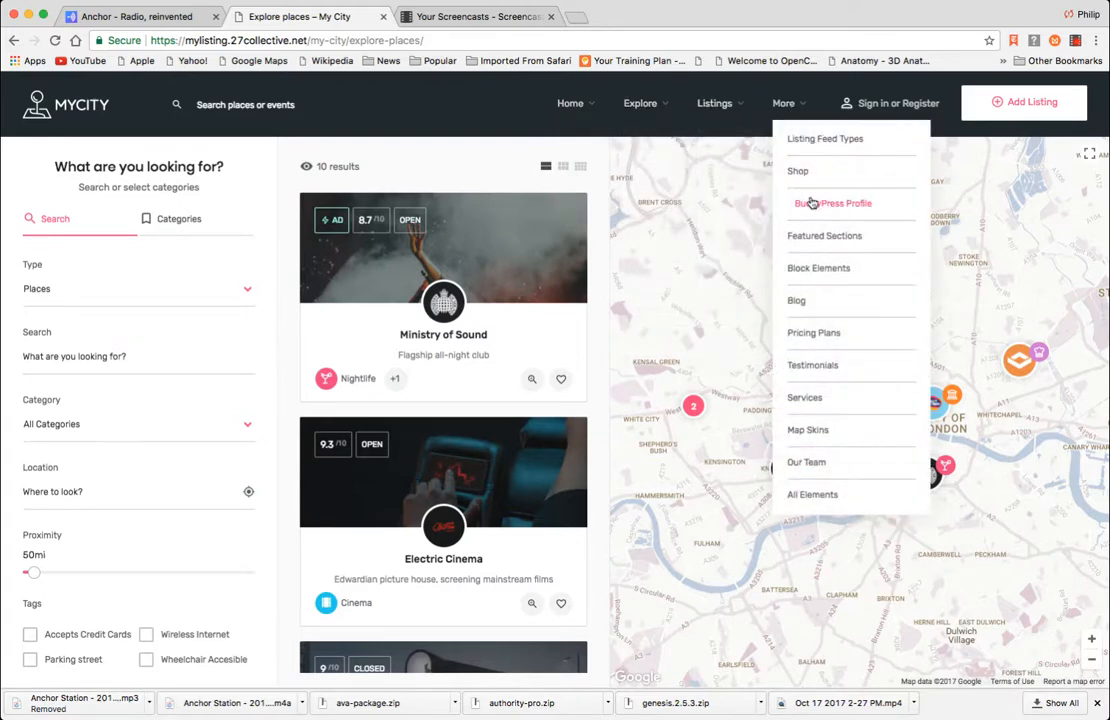
pyautogui.moveTo(818, 268)
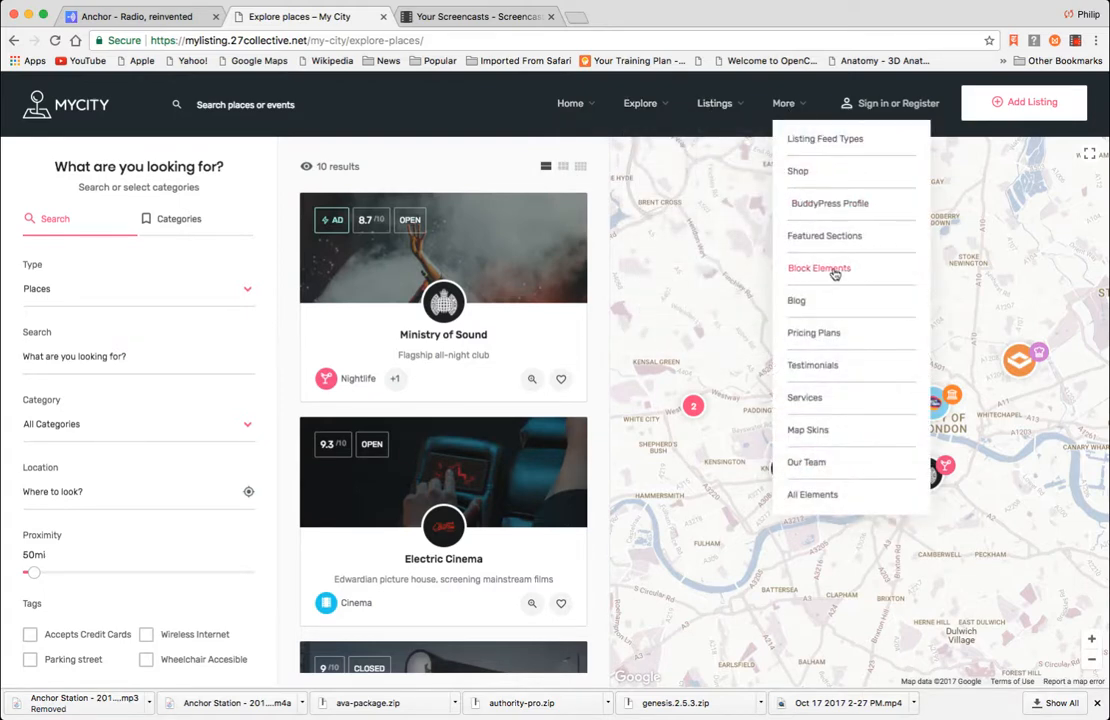
pyautogui.moveTo(831, 203)
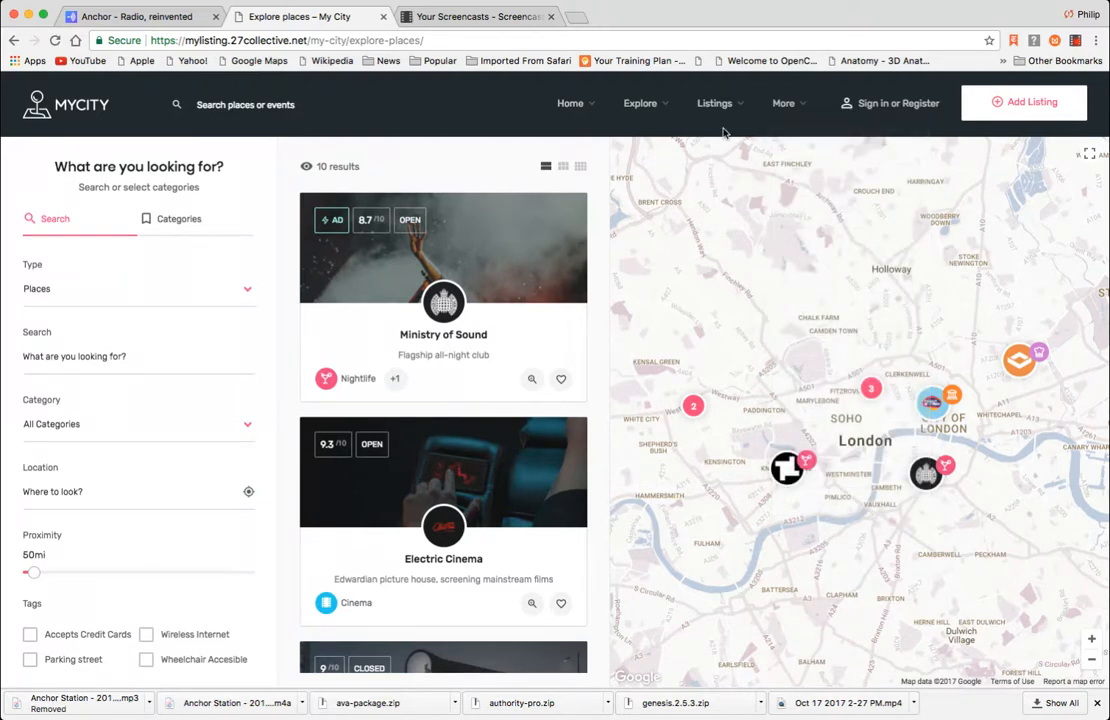
pyautogui.click(714, 103)
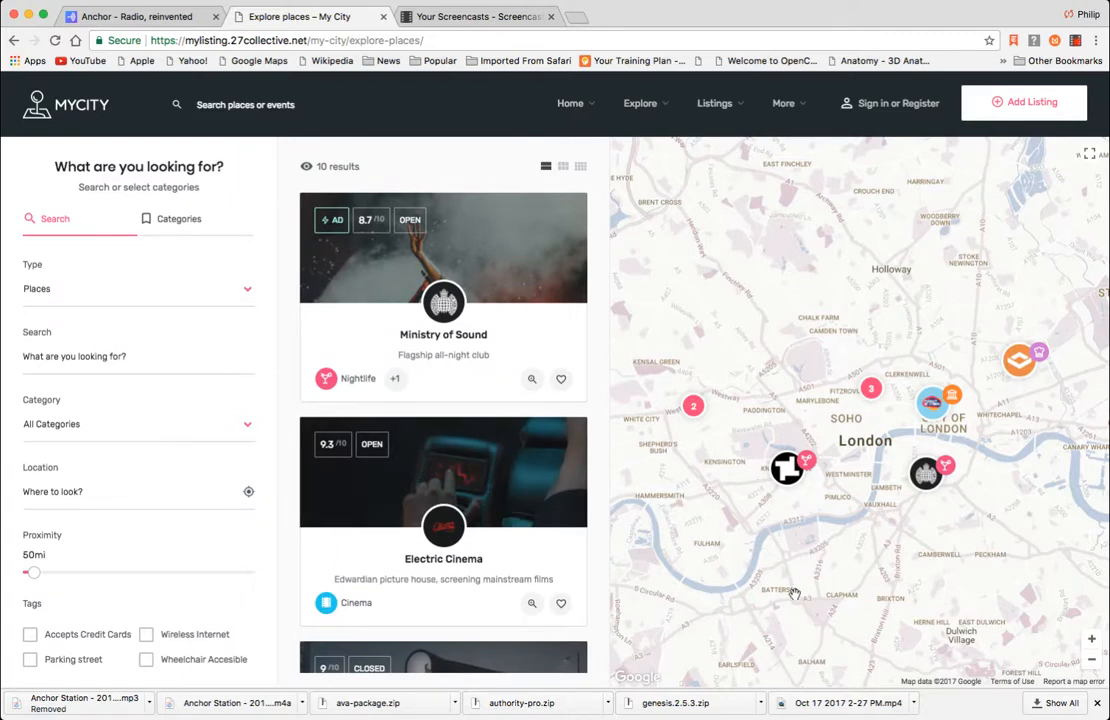
pyautogui.moveTo(275, 152)
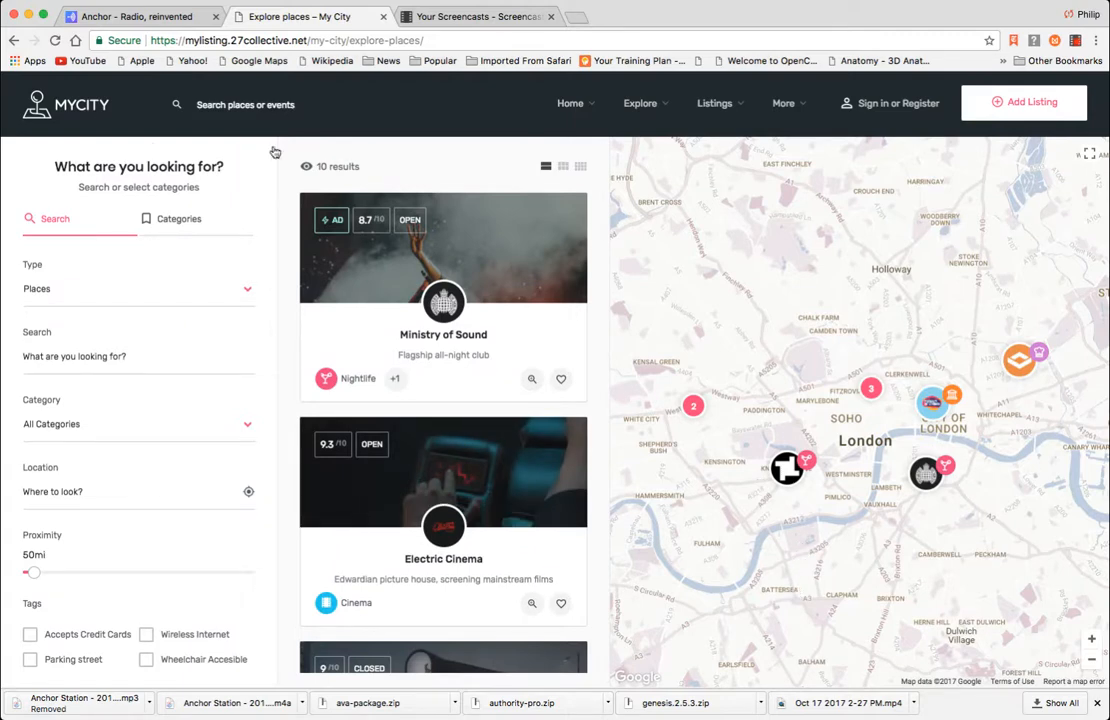
pyautogui.moveTo(125, 127)
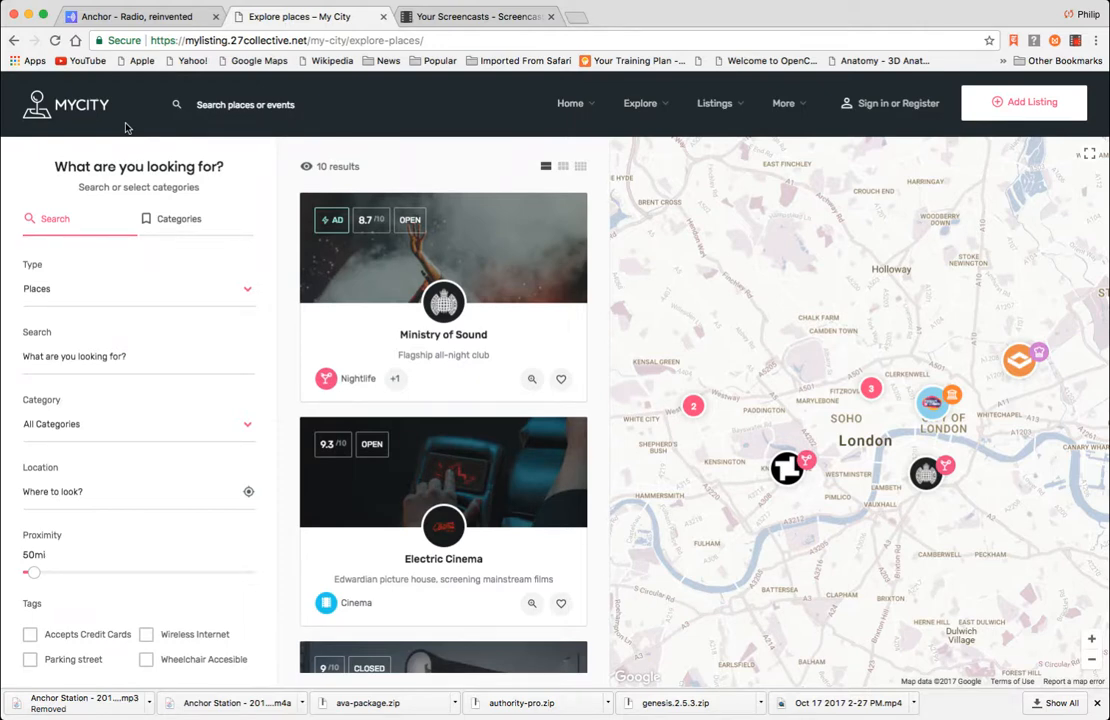
pyautogui.moveTo(131, 205)
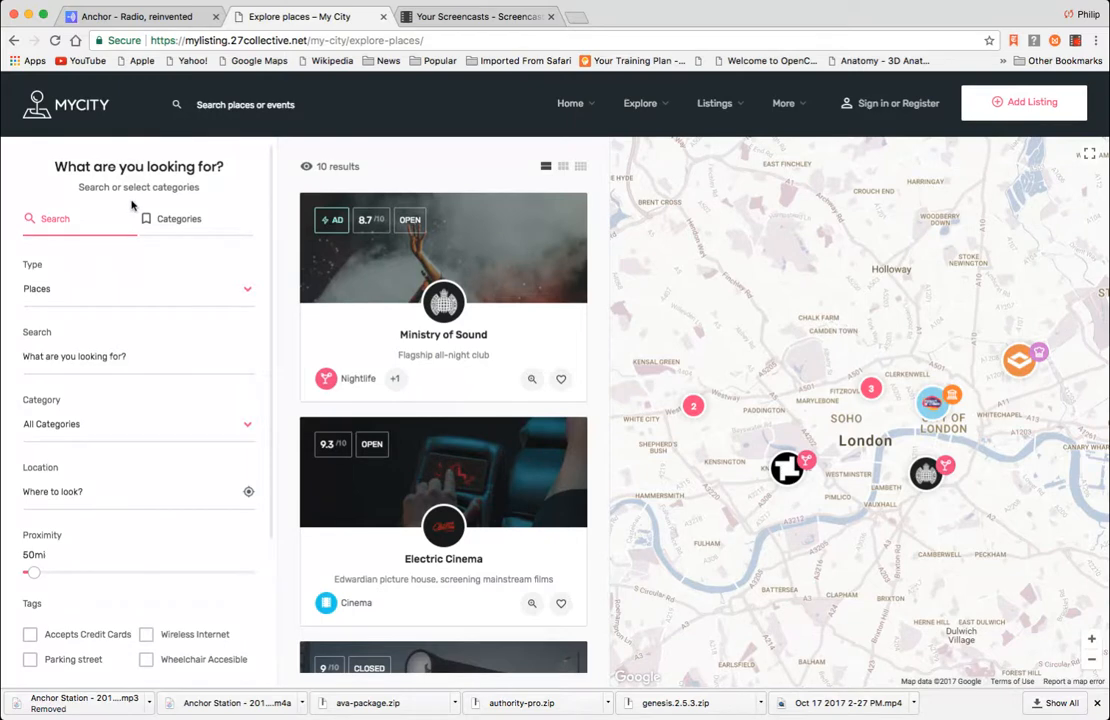
pyautogui.moveTo(136, 204)
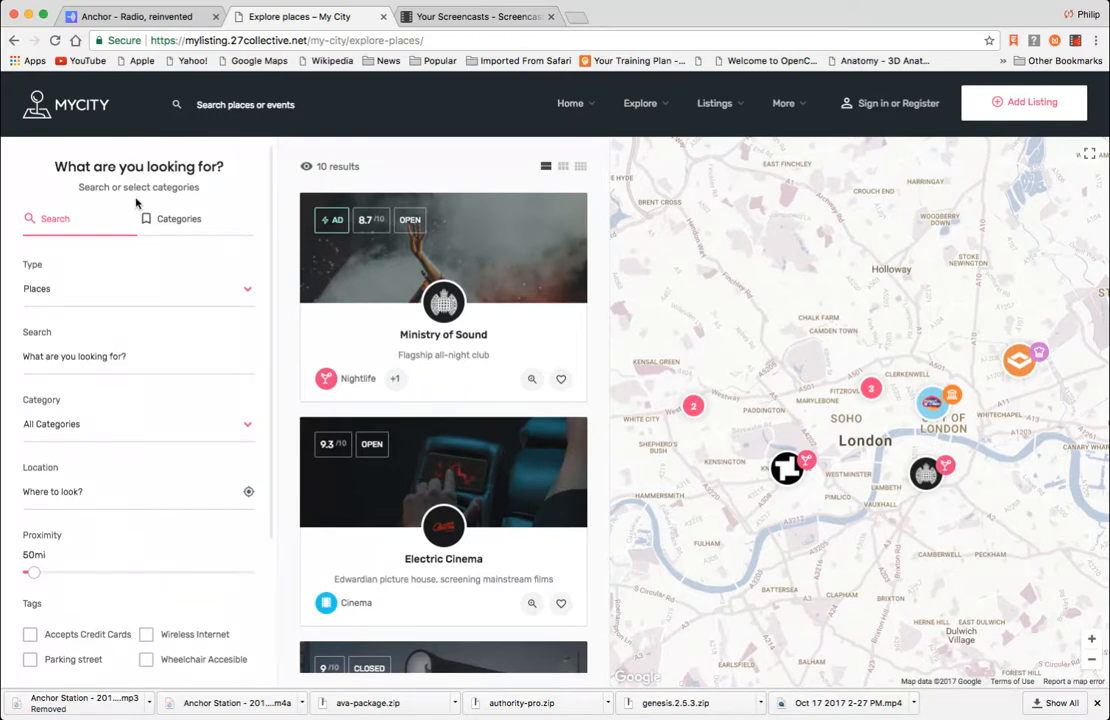
pyautogui.moveTo(154, 479)
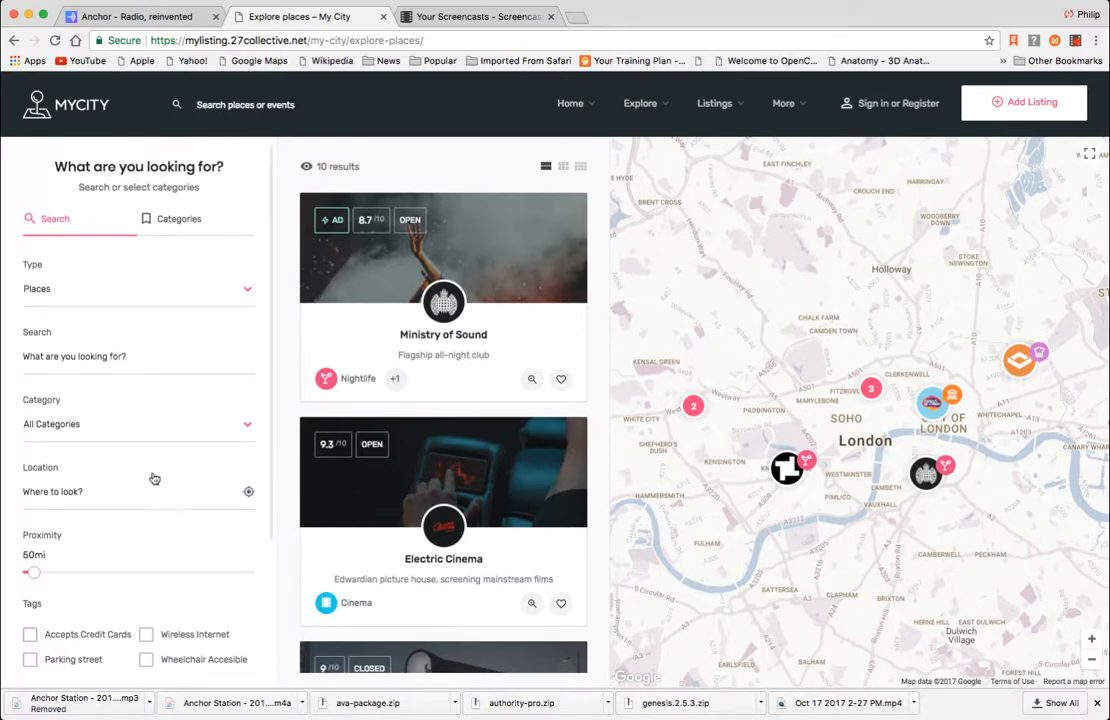